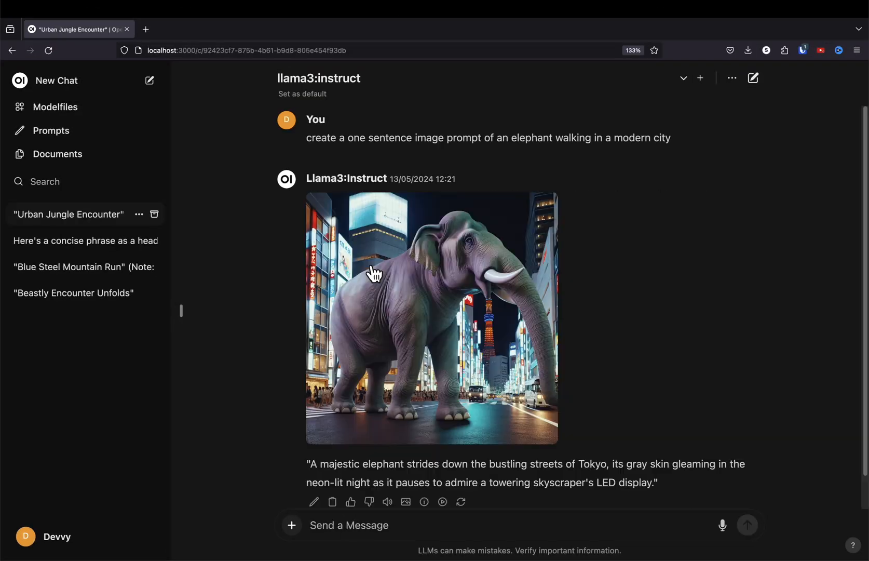
# - Preview the lion and tiger face-off chat and bring up the Images settings
pyautogui.click(73, 293)
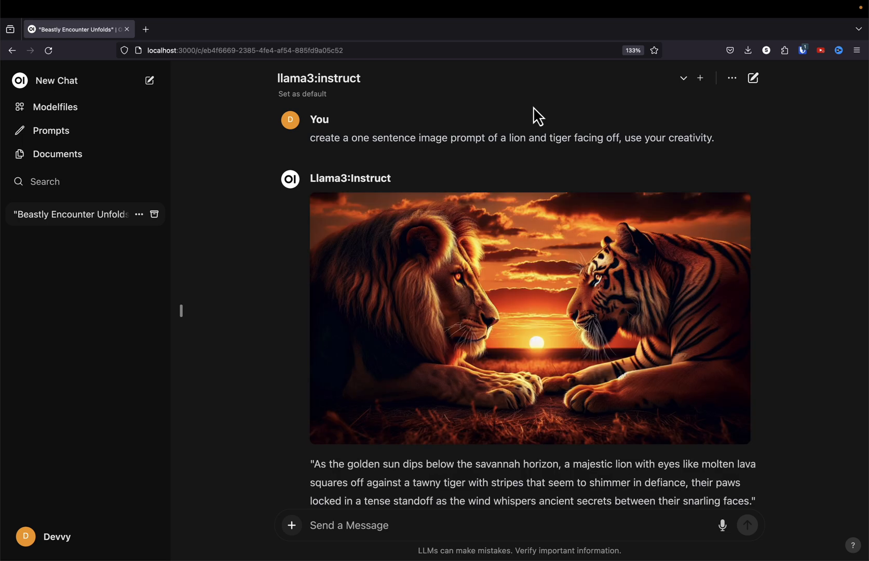
pyautogui.click(731, 78)
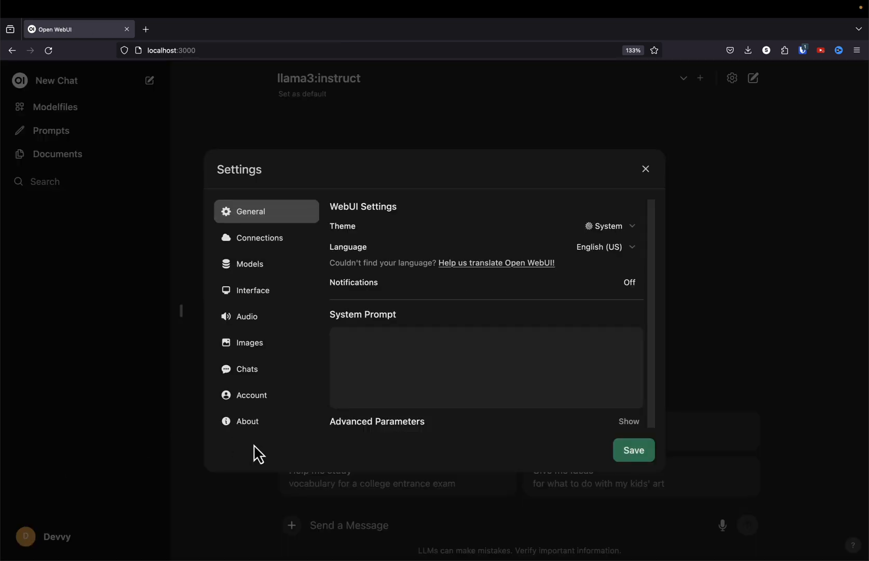
pyautogui.click(248, 342)
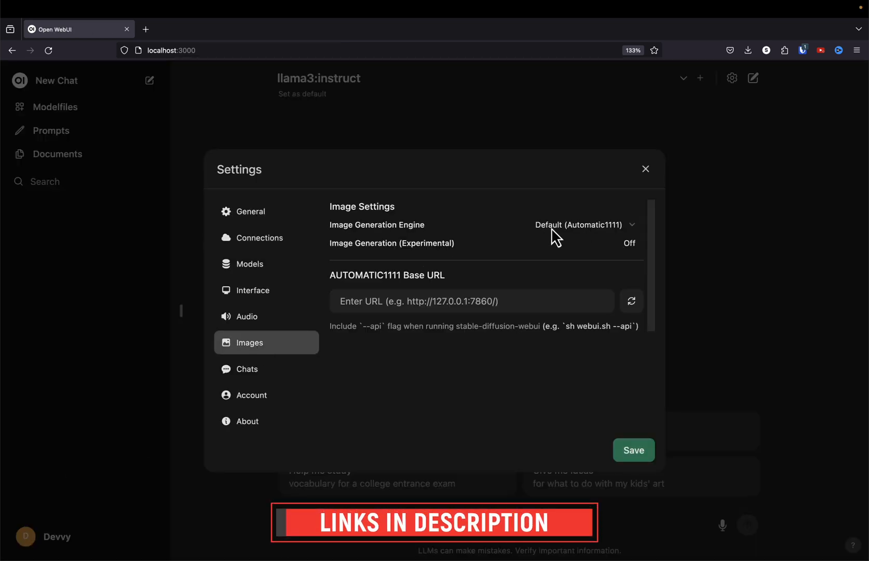
# - Switch the image engine to OpenAI DALL-E with experimental generation on, then close Settings
pyautogui.click(583, 225)
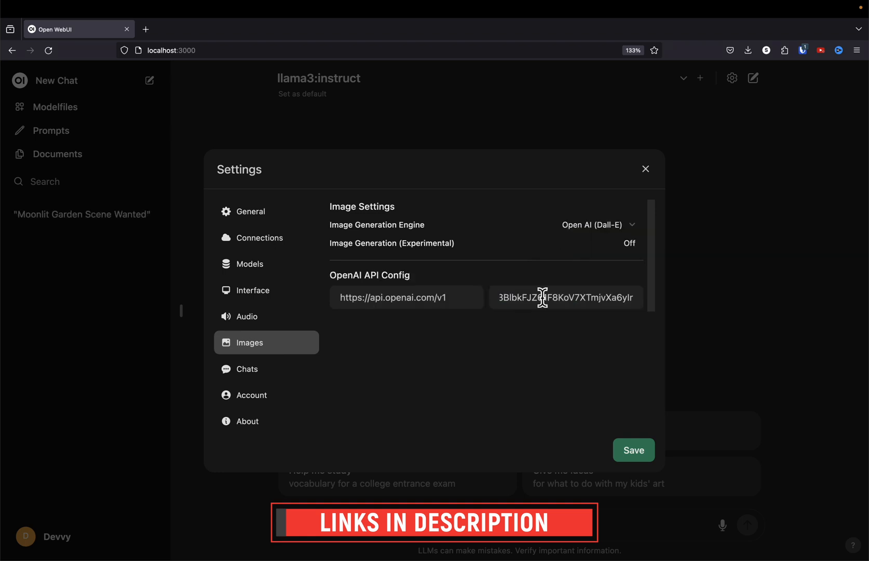
pyautogui.click(628, 242)
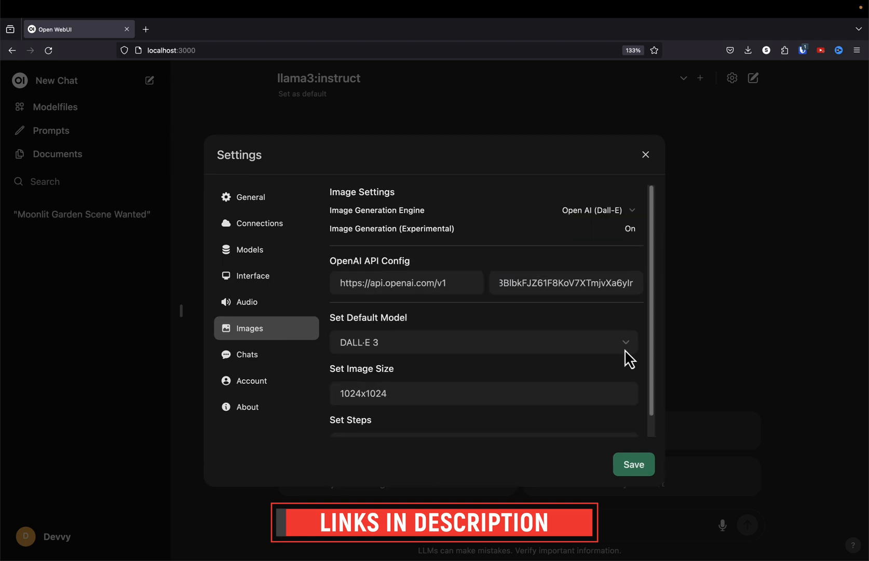
pyautogui.click(646, 154)
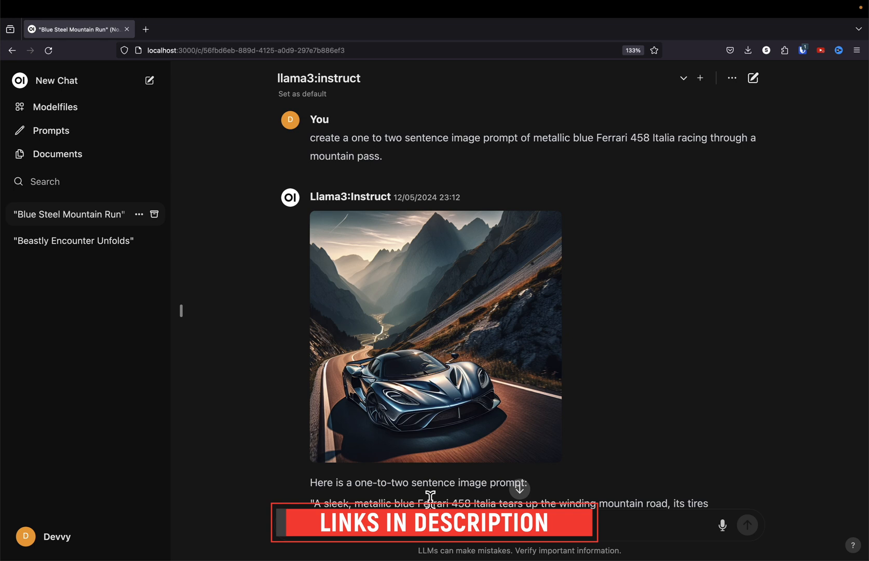
pyautogui.click(56, 79)
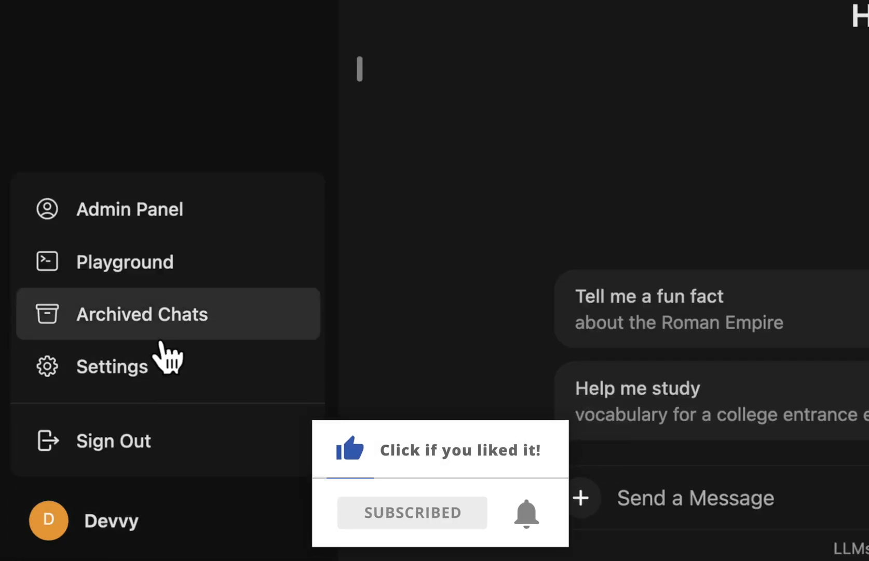
# - Bring up Settings from the user name menu at the bottom-left
pyautogui.click(111, 366)
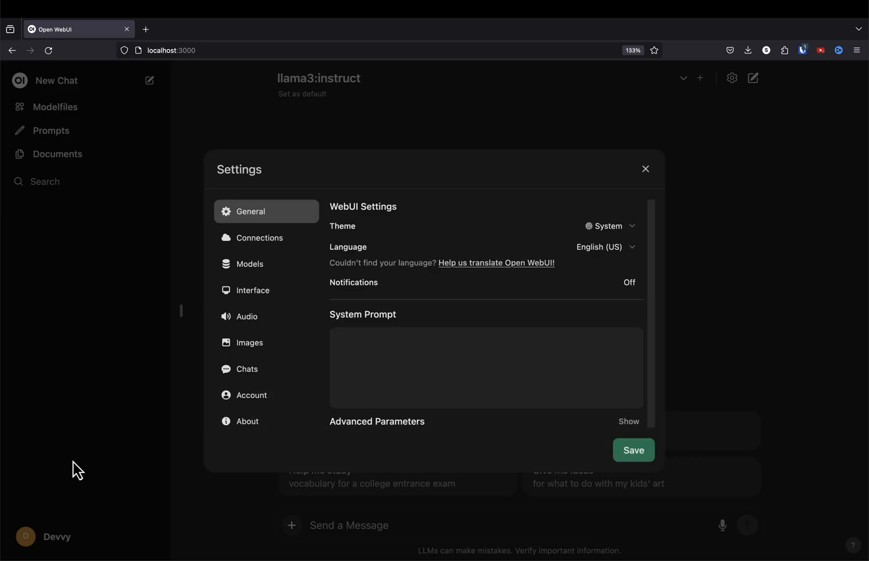
pyautogui.moveTo(257, 454)
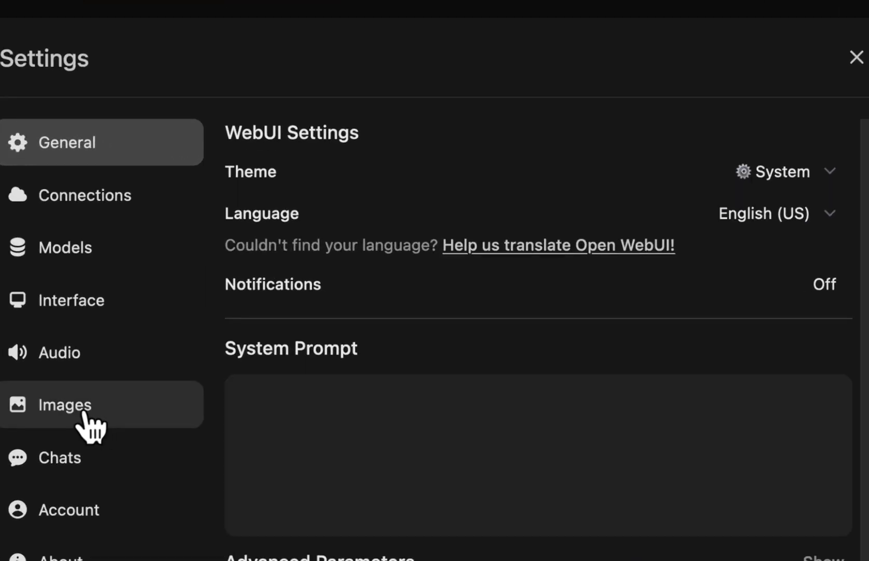
# - Show the Images settings and view the Image Generation Engine options
pyautogui.click(64, 404)
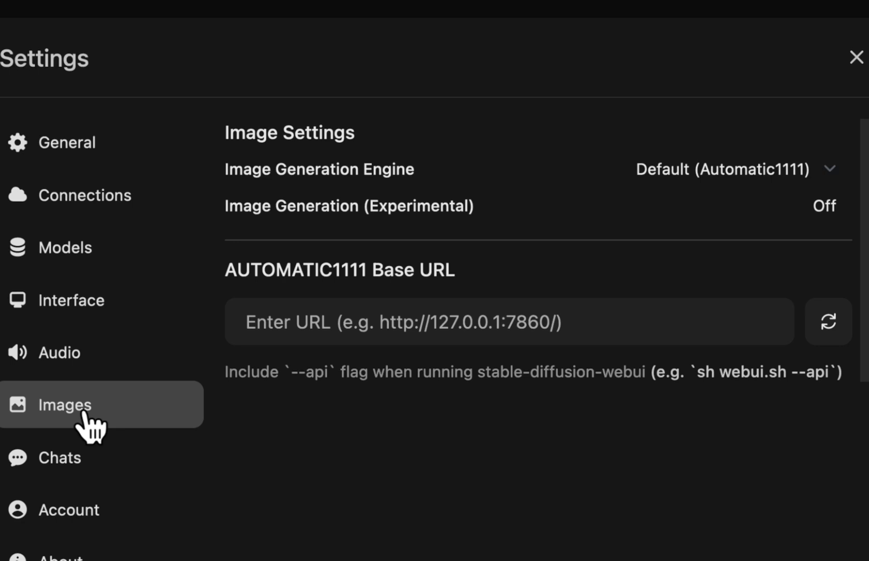
pyautogui.moveTo(674, 200)
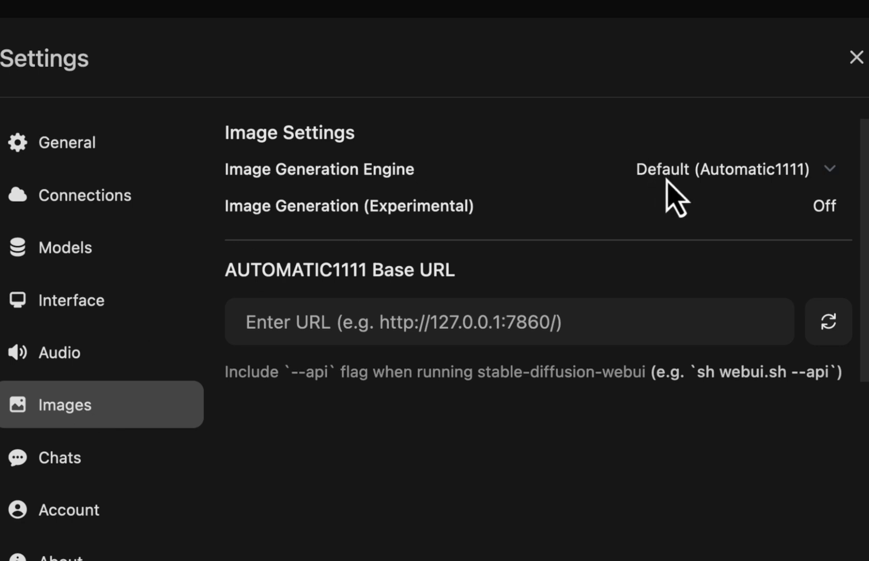
pyautogui.click(726, 170)
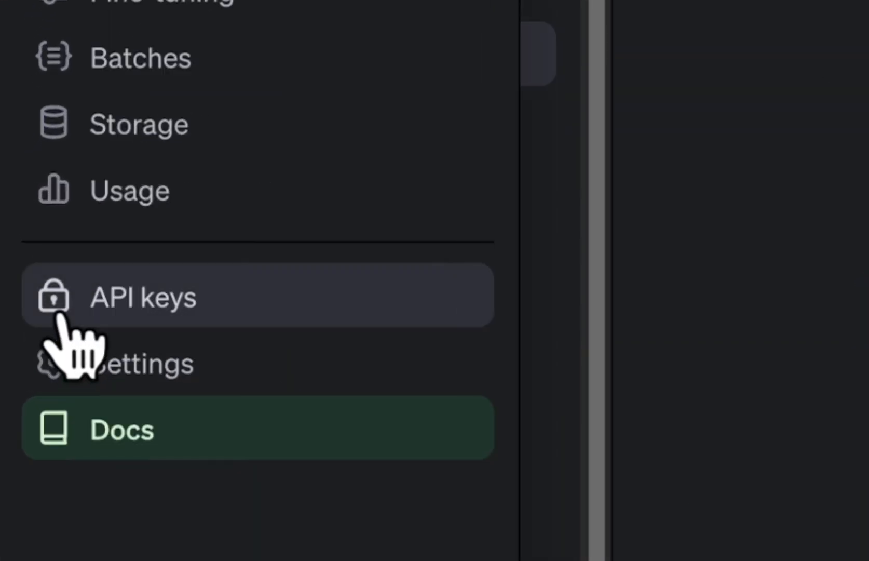
# - Go to the default project's API keys page
pyautogui.click(142, 297)
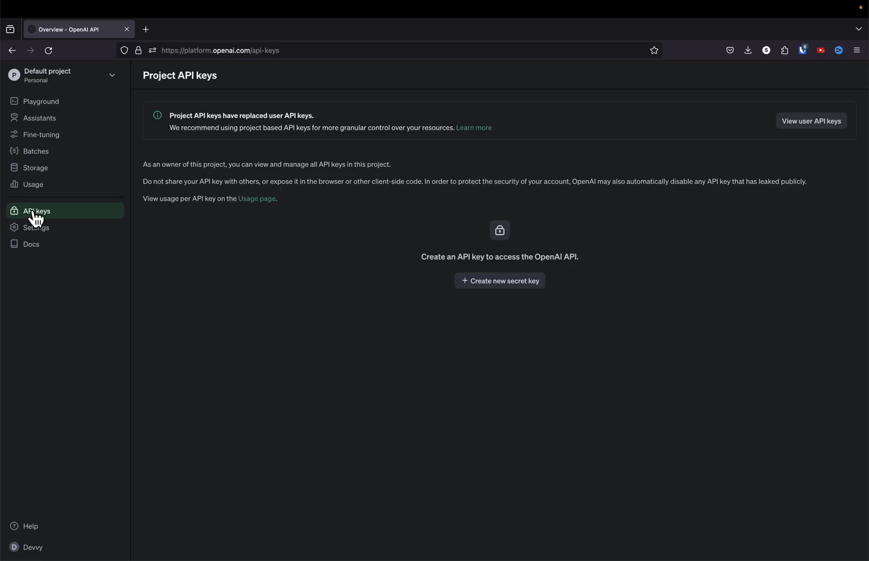
pyautogui.moveTo(493, 311)
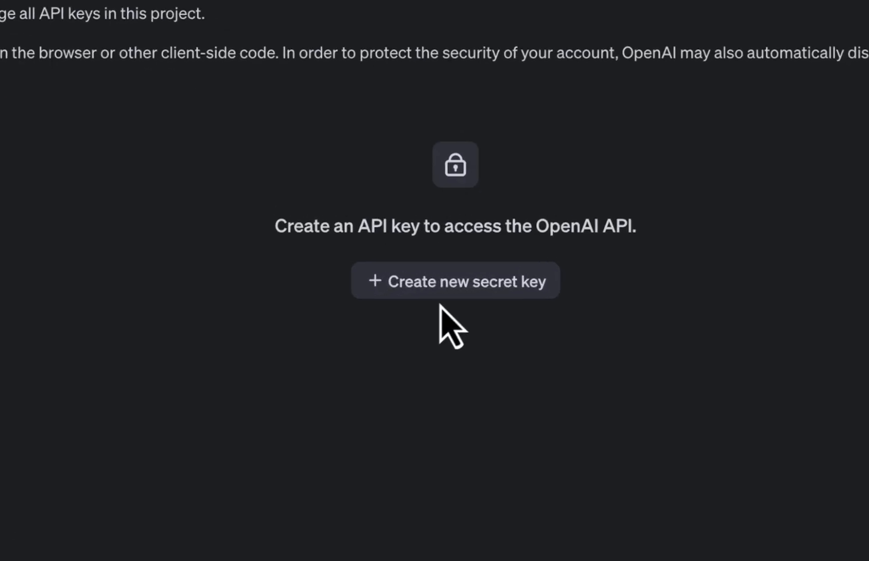
# - Name a new secret key 'openwebui-demo', Restricted, with Model capabilities set to Write
pyautogui.click(454, 281)
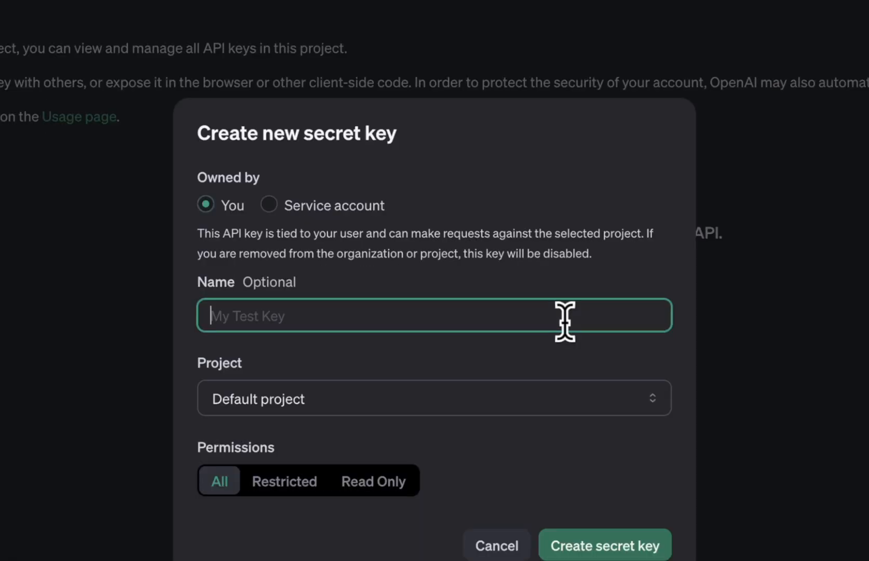
pyautogui.write('openwebu')
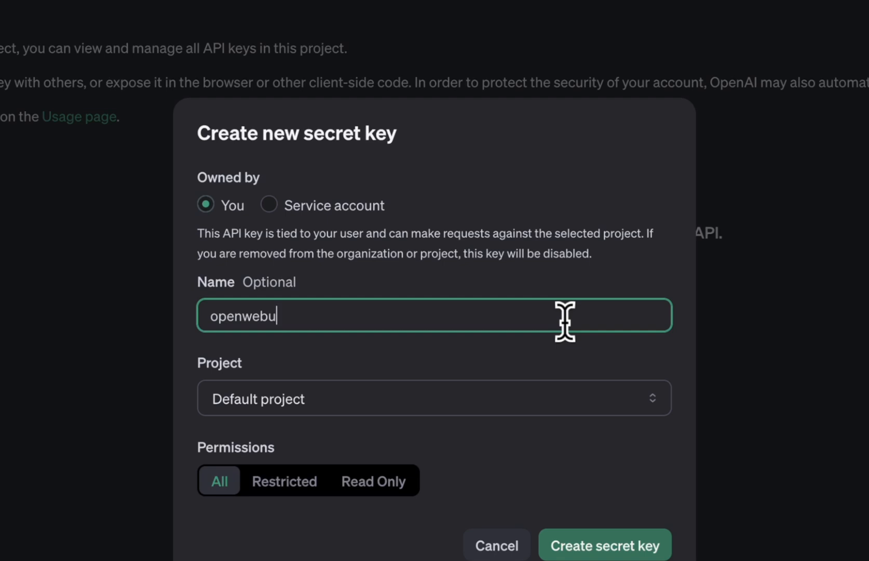
pyautogui.write('i-demo')
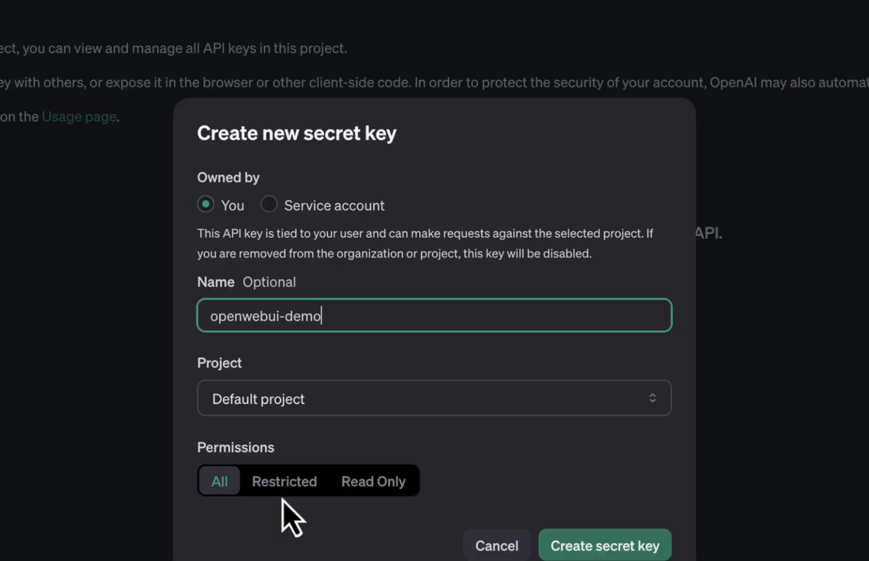
pyautogui.click(284, 481)
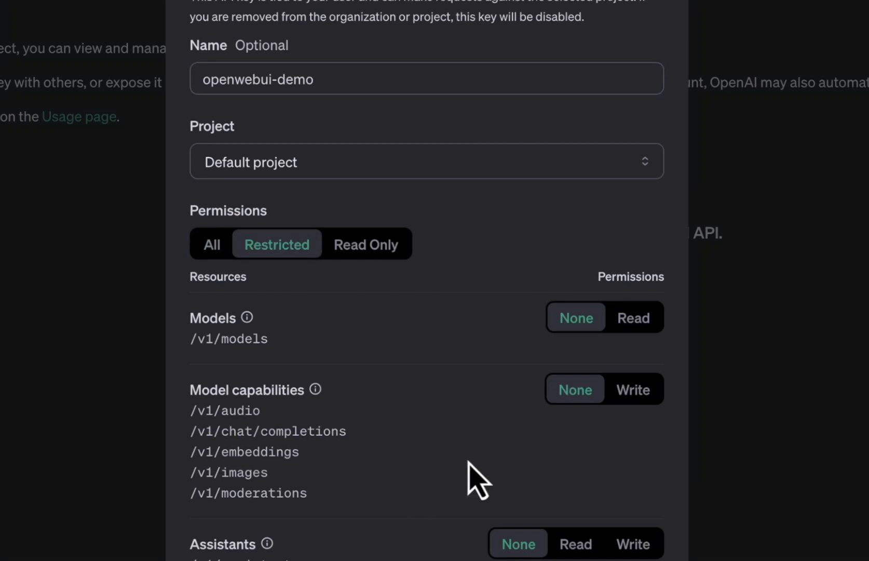
pyautogui.moveTo(313, 430)
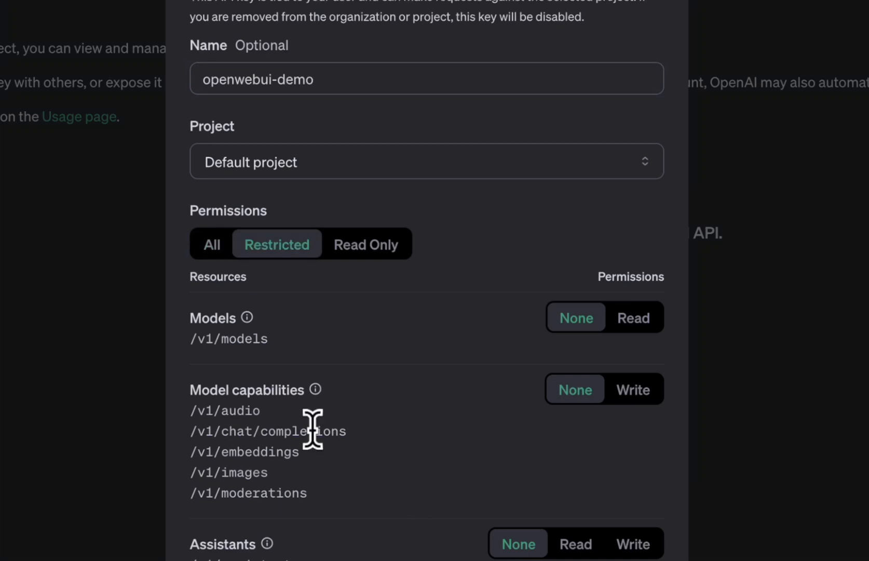
pyautogui.moveTo(640, 440)
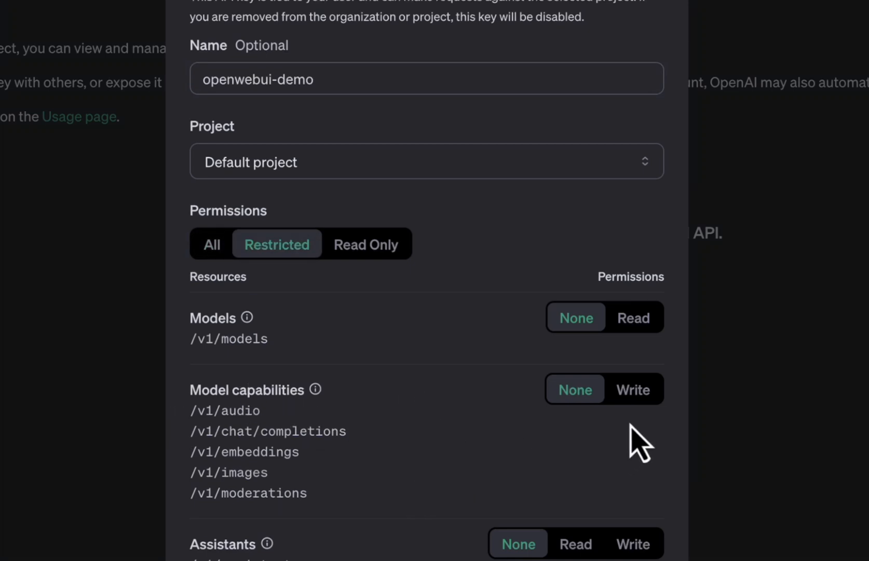
pyautogui.click(633, 389)
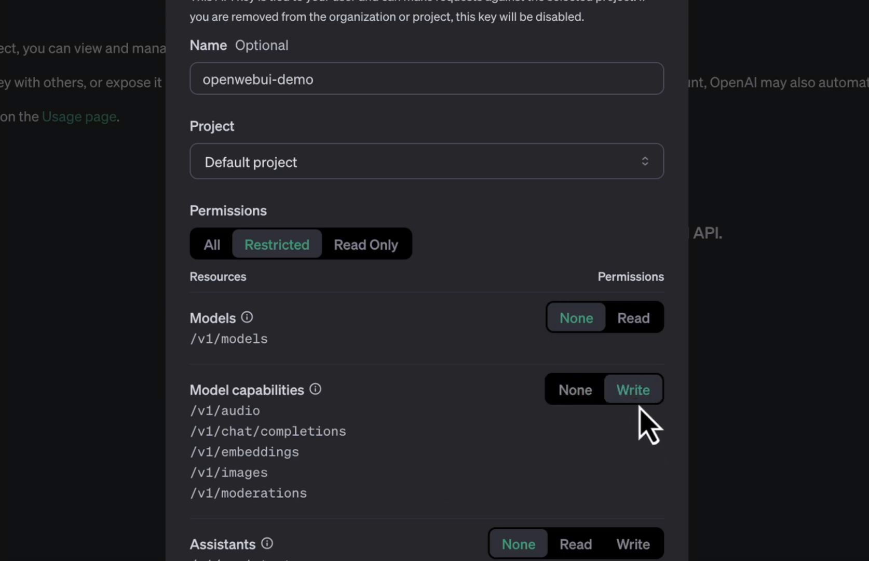
pyautogui.scroll(-3)
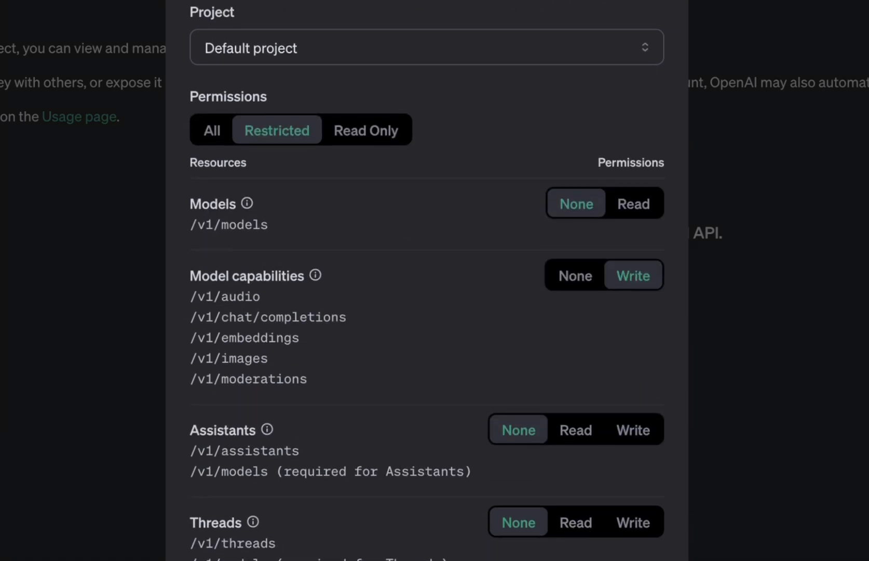
pyautogui.scroll(-3)
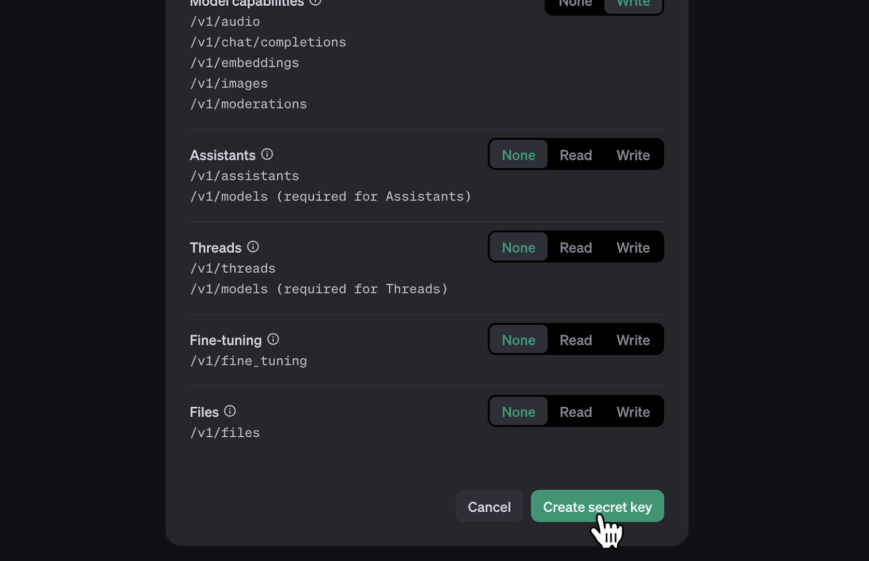
# - Create the openwebui-demo secret key so its value is displayed once
pyautogui.click(598, 506)
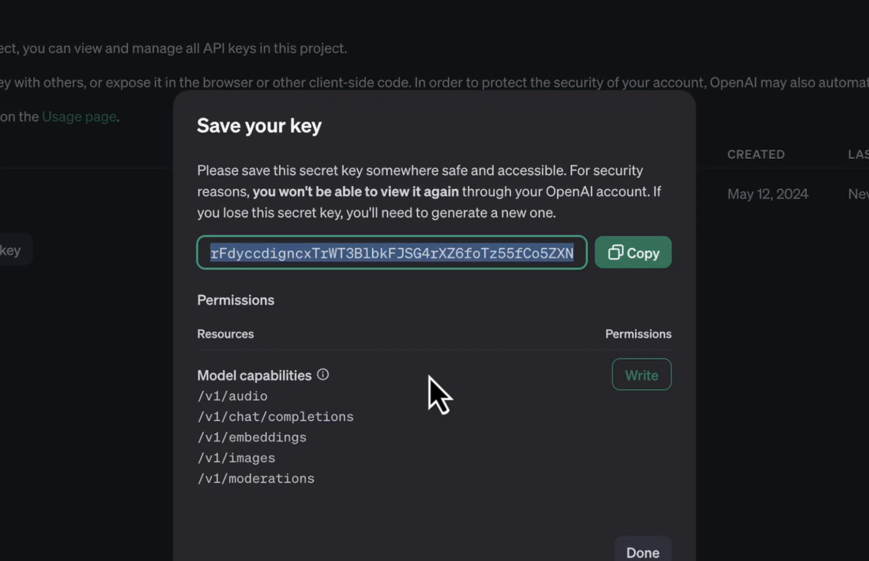
pyautogui.moveTo(577, 382)
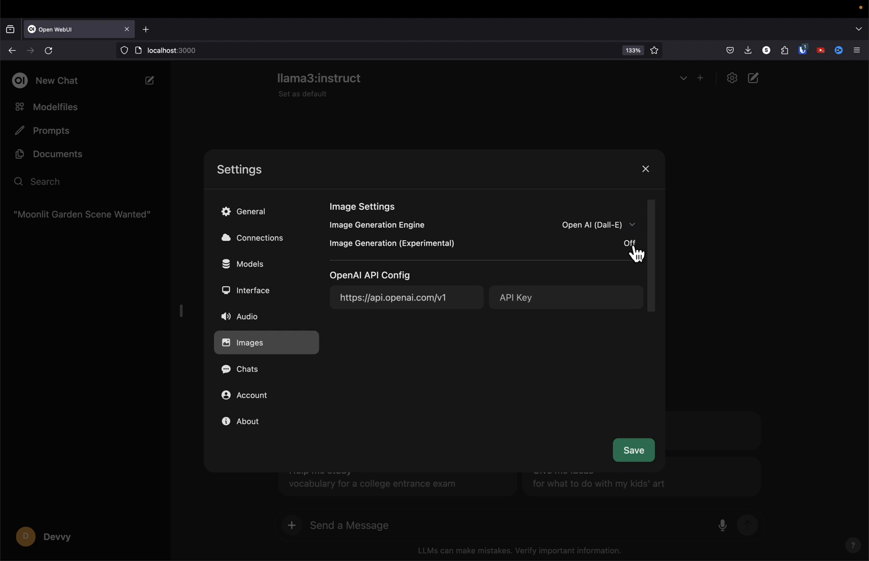
pyautogui.moveTo(553, 297)
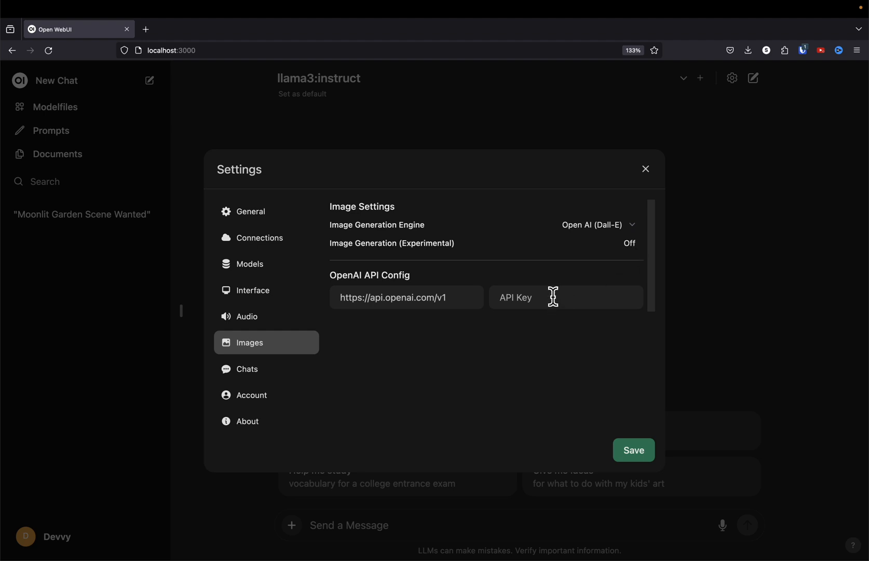
pyautogui.moveTo(524, 297)
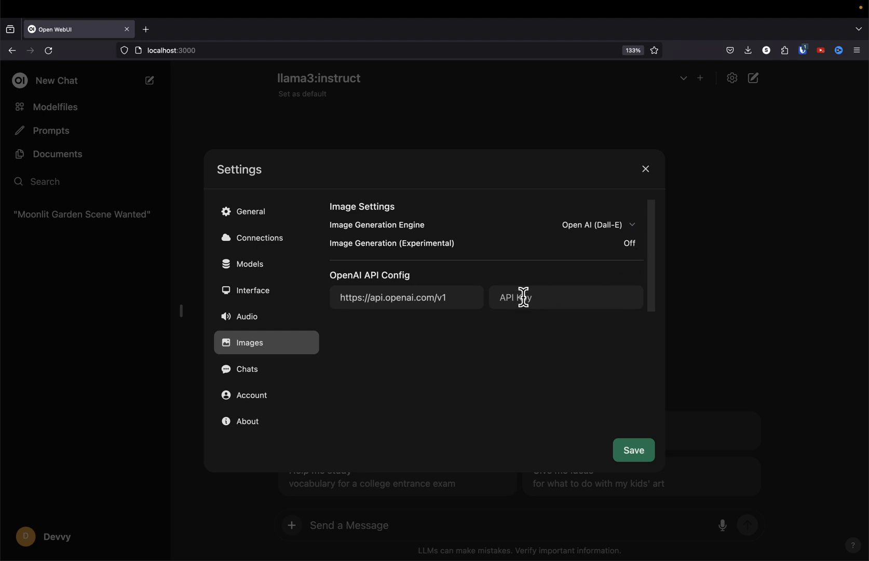
pyautogui.moveTo(487, 308)
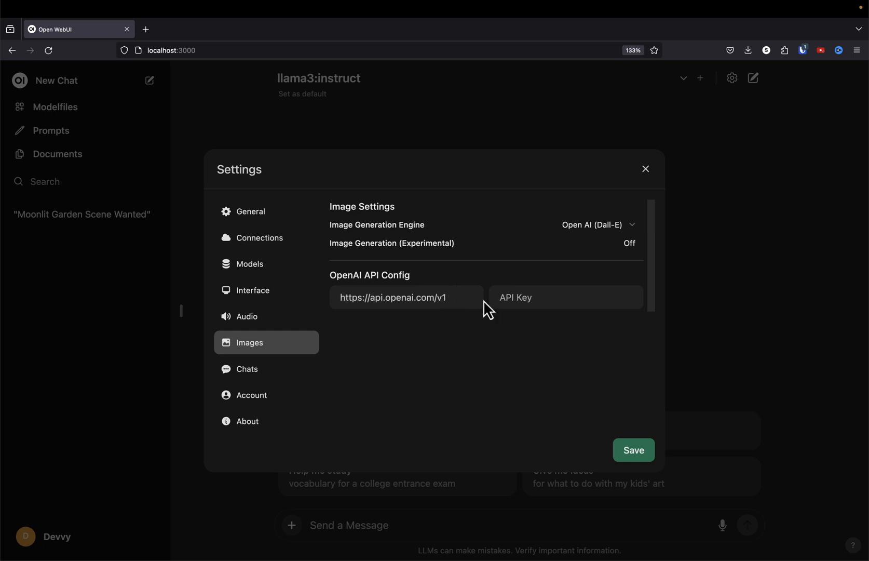
# - Paste the OpenAI API key and switch Image Generation (Experimental) on
pyautogui.click(633, 449)
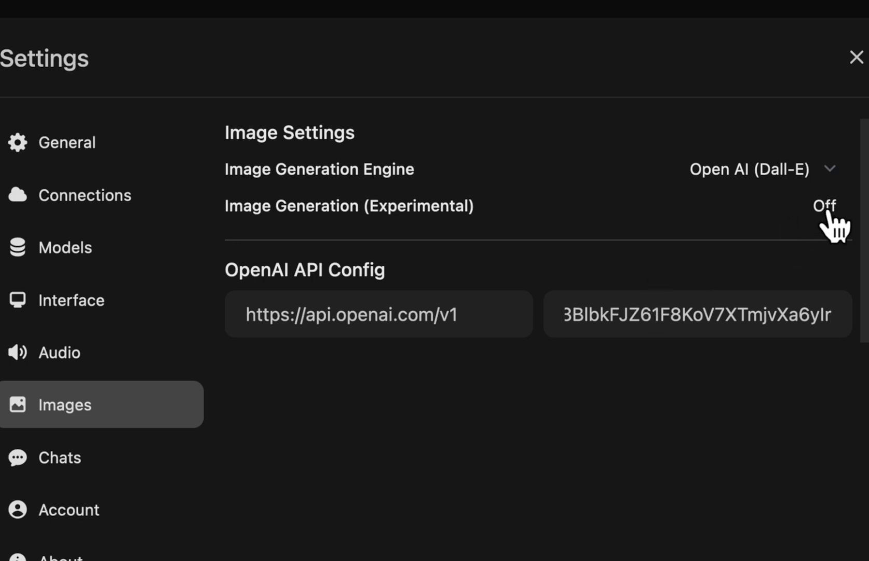
pyautogui.click(826, 206)
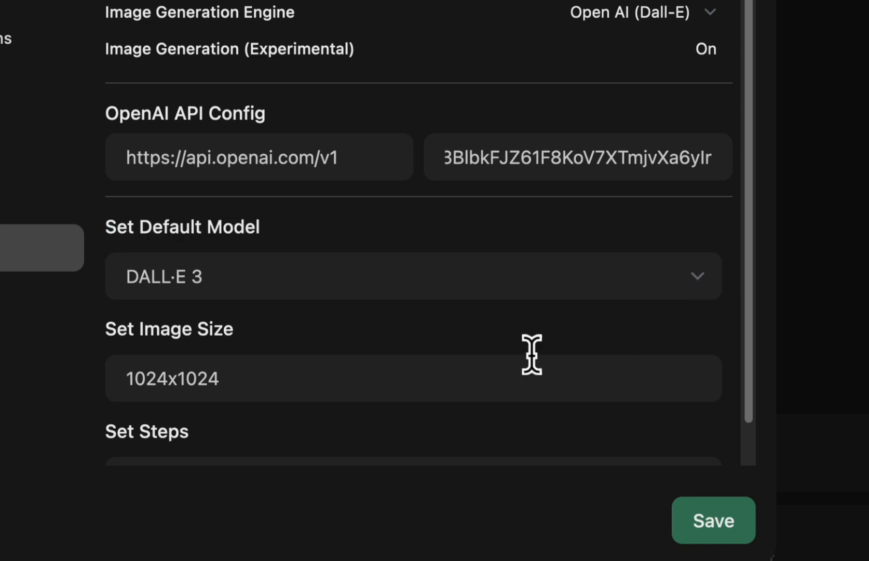
pyautogui.moveTo(431, 385)
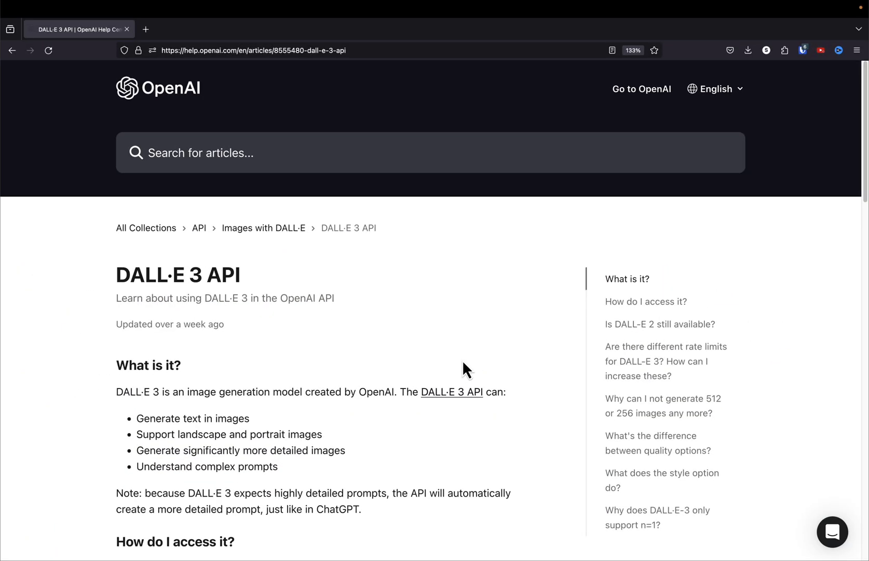
# - Scroll through the DALL·E 3 API article's FAQ on access, rate limits and sizes
pyautogui.scroll(-3)
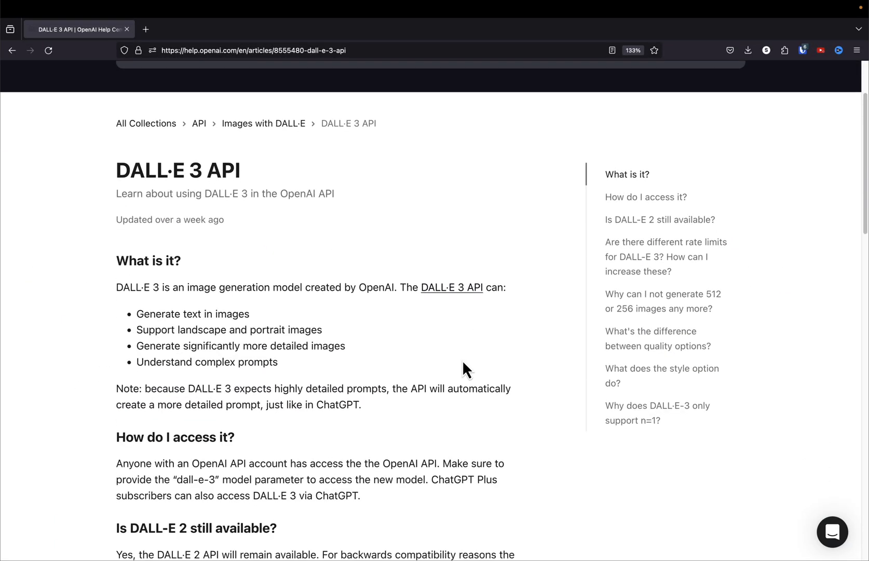
pyautogui.scroll(-3)
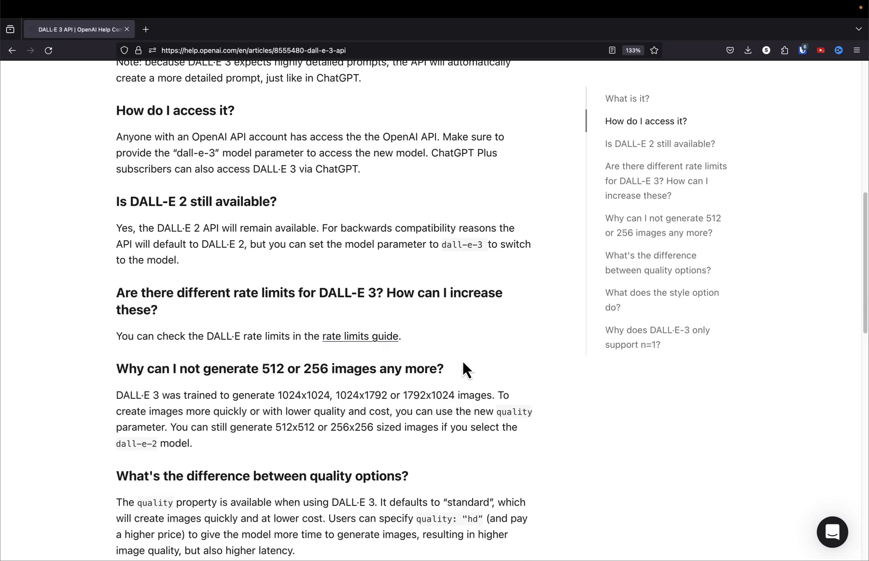
pyautogui.moveTo(116, 394)
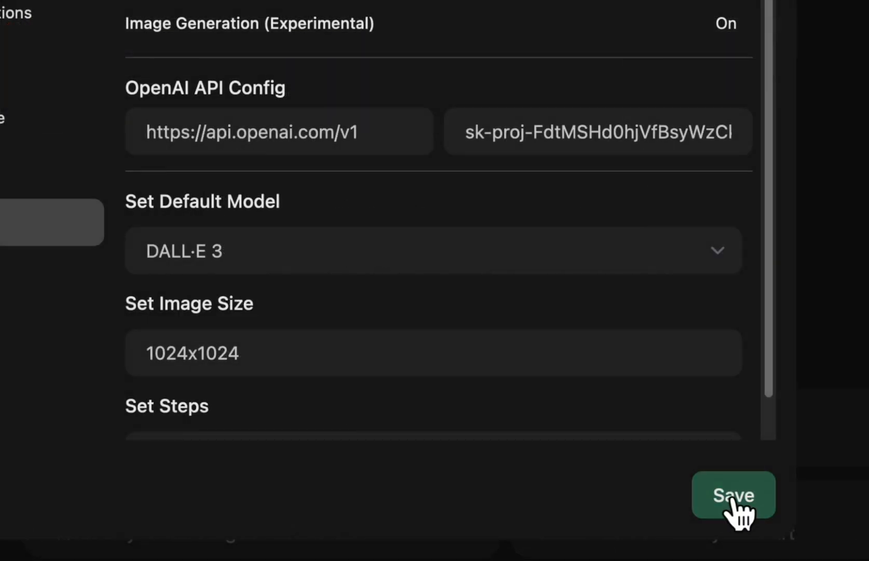
# - Save the DALL·E 3 image settings and close the Settings window
pyautogui.click(733, 495)
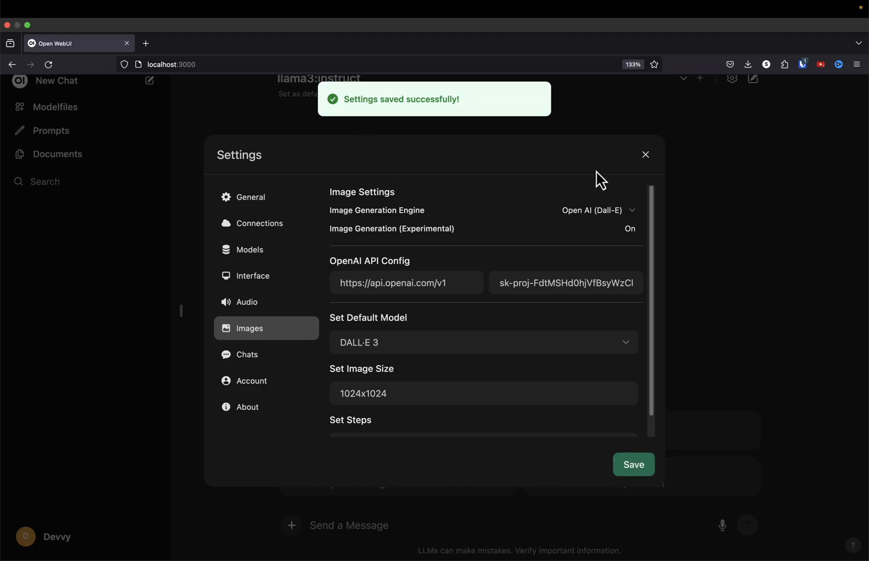
pyautogui.click(646, 155)
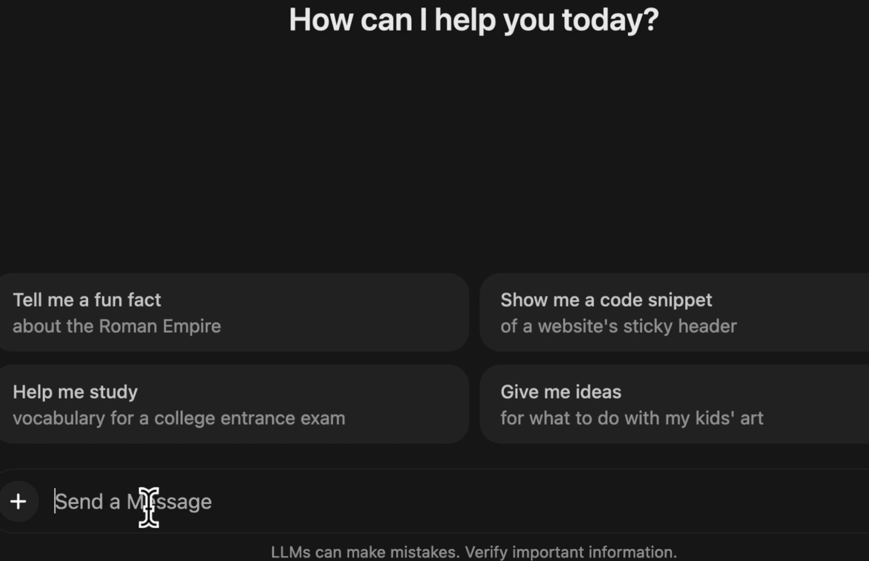
# - Ask llama3:instruct for a creative one-sentence prompt of a lion and tiger facing off
pyautogui.write('create a one sentence image prompt of a lion and tiger facing off, use your creativity')
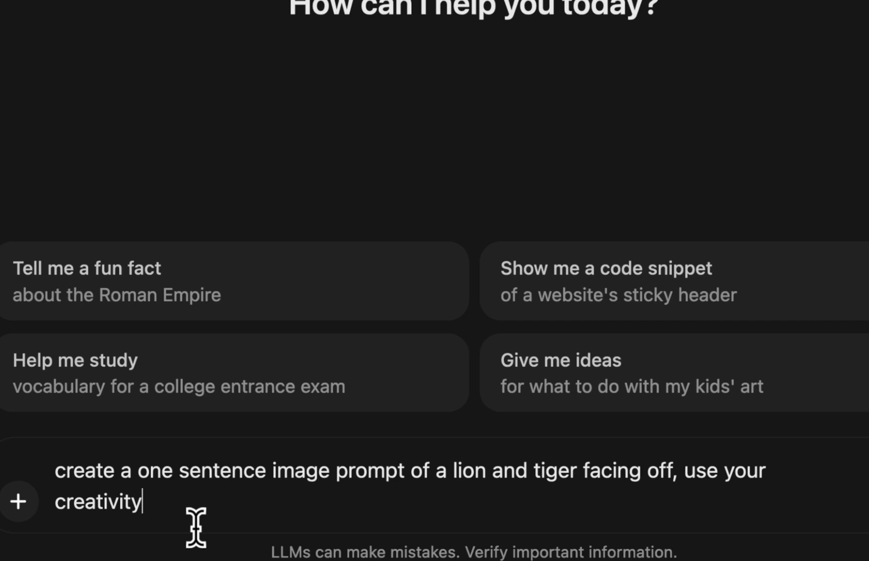
pyautogui.moveTo(140, 470)
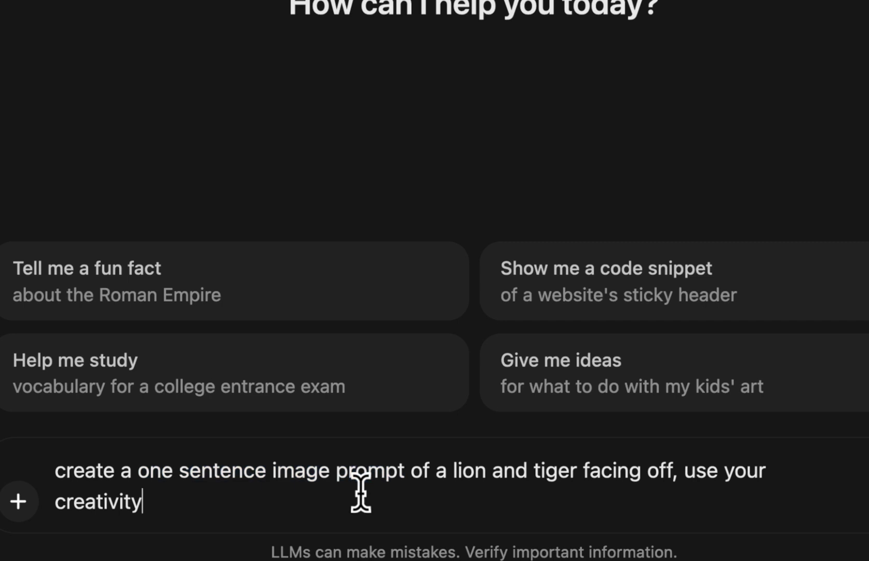
pyautogui.moveTo(221, 510)
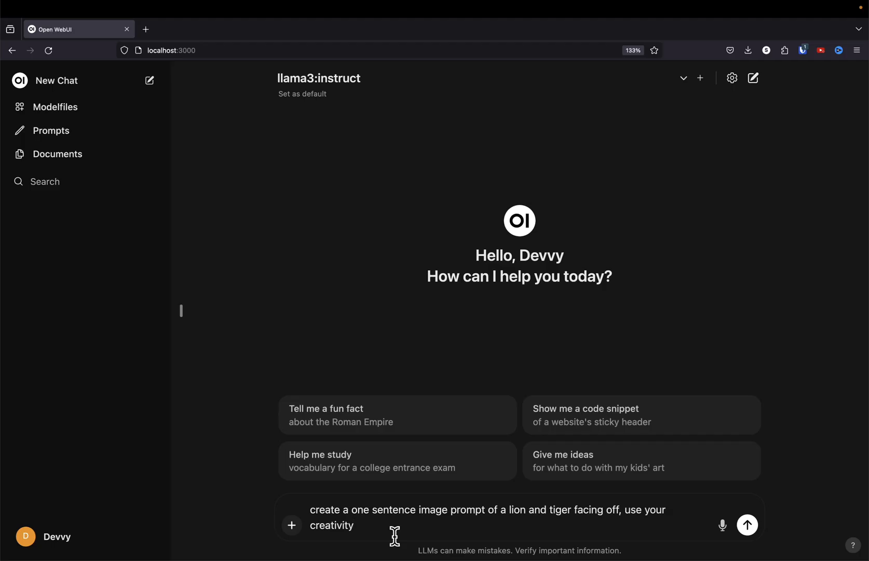
pyautogui.click(746, 525)
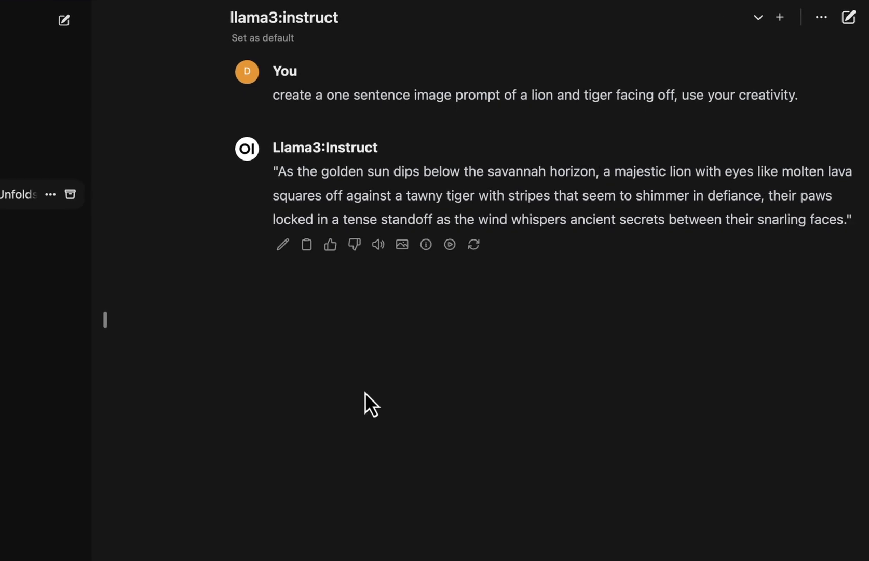
pyautogui.moveTo(282, 245)
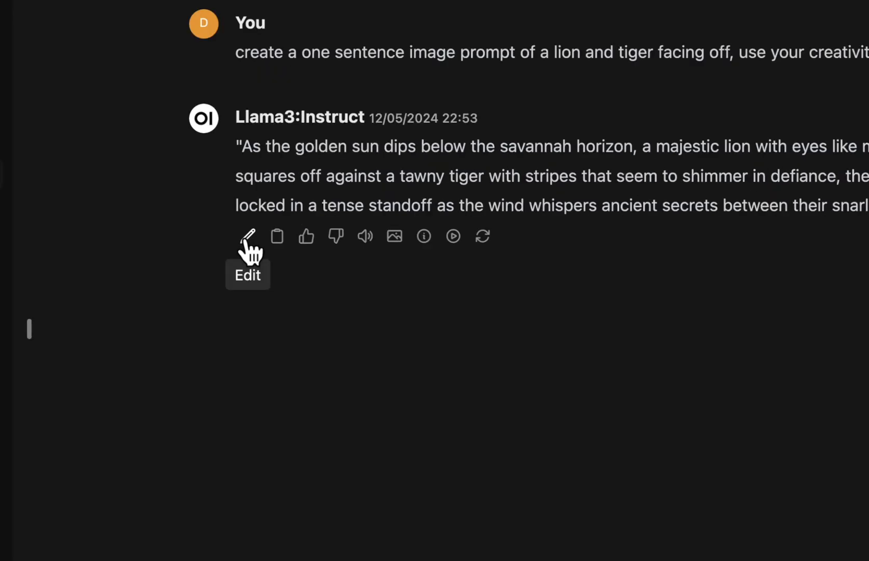
# - Cancel editing the lion-and-tiger reply, leaving it unchanged, and generate an image from it
pyautogui.click(248, 236)
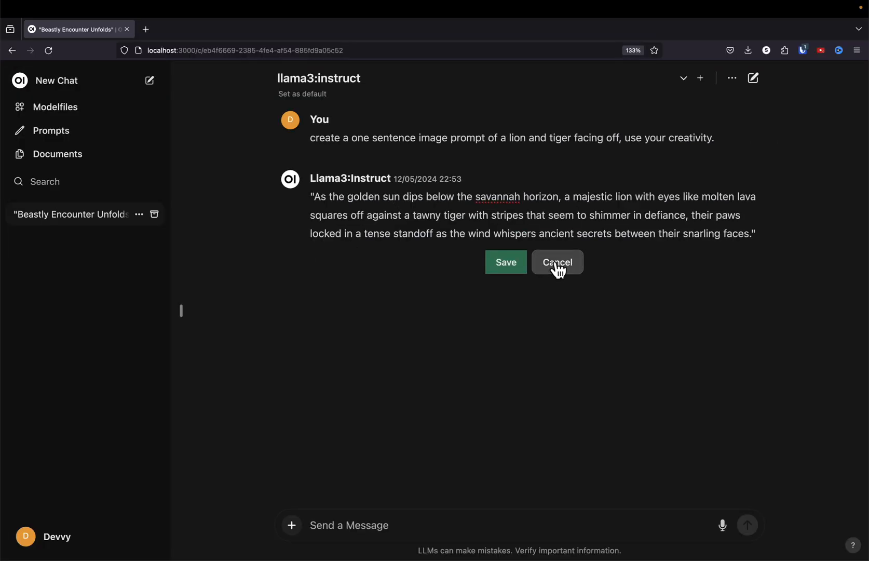
pyautogui.click(557, 262)
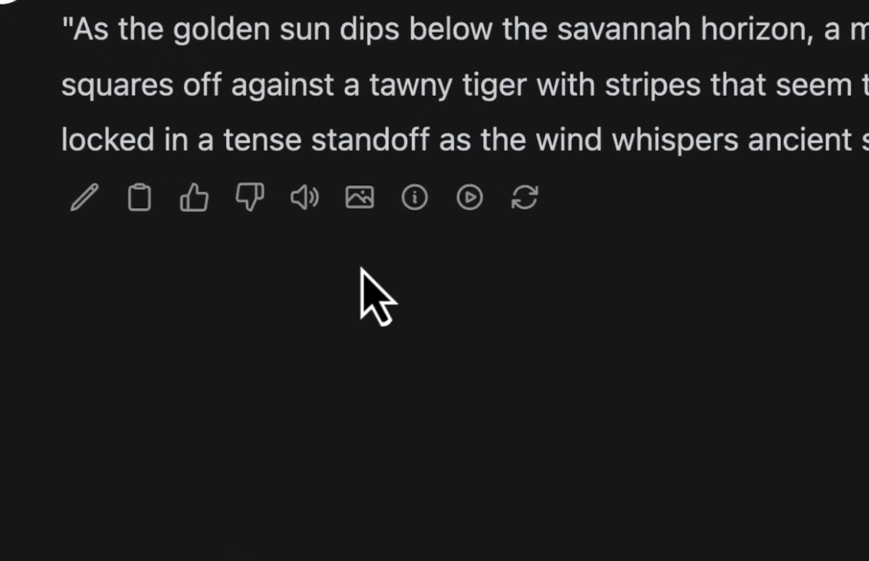
pyautogui.moveTo(359, 197)
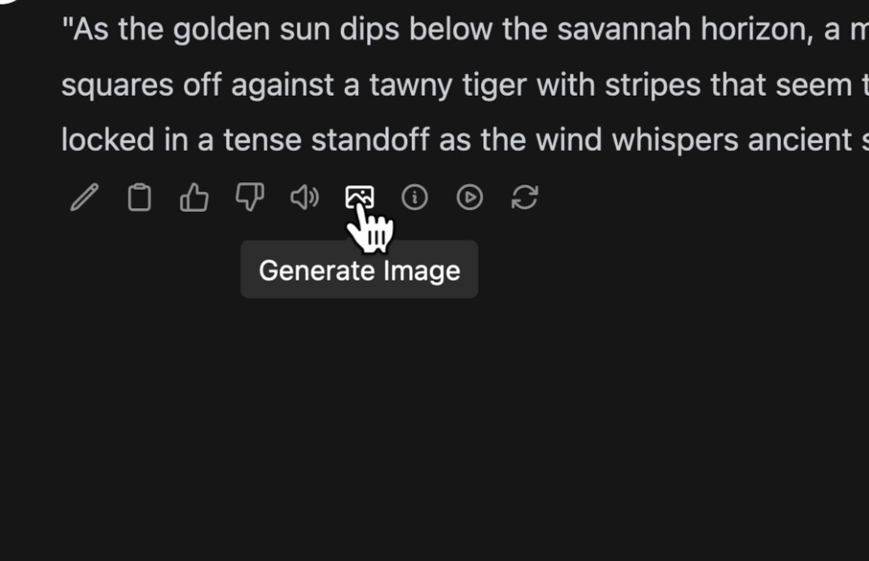
pyautogui.click(361, 199)
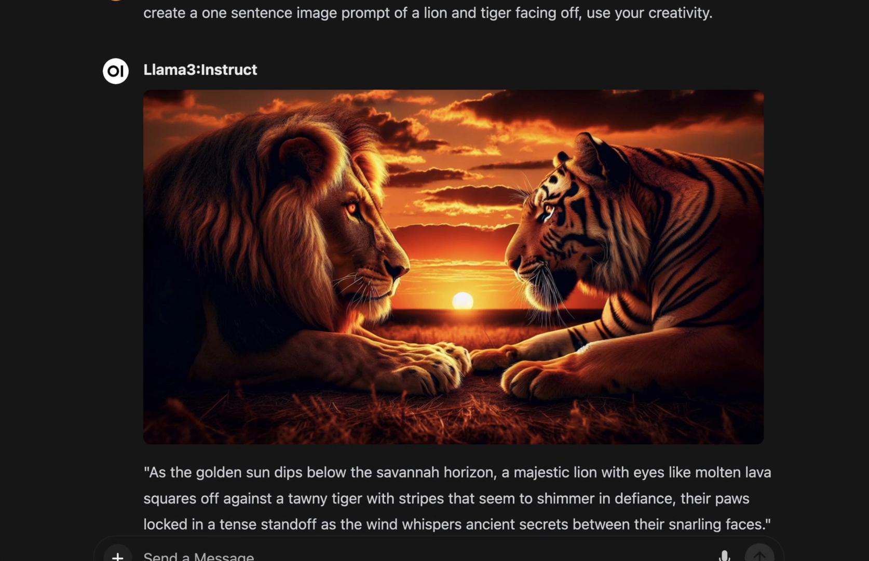
# - Scroll down to view the generated lion-and-tiger sunset image above the reply
pyautogui.scroll(-3)
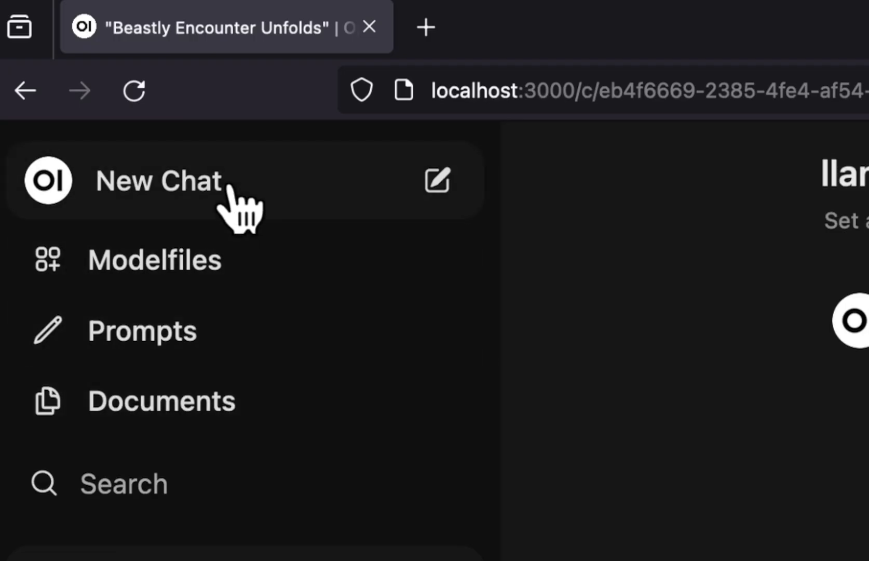
# - In a new chat, ask for a one-to-two sentence prompt of a metallic blue Ferrari 458 Italia racing
pyautogui.click(159, 181)
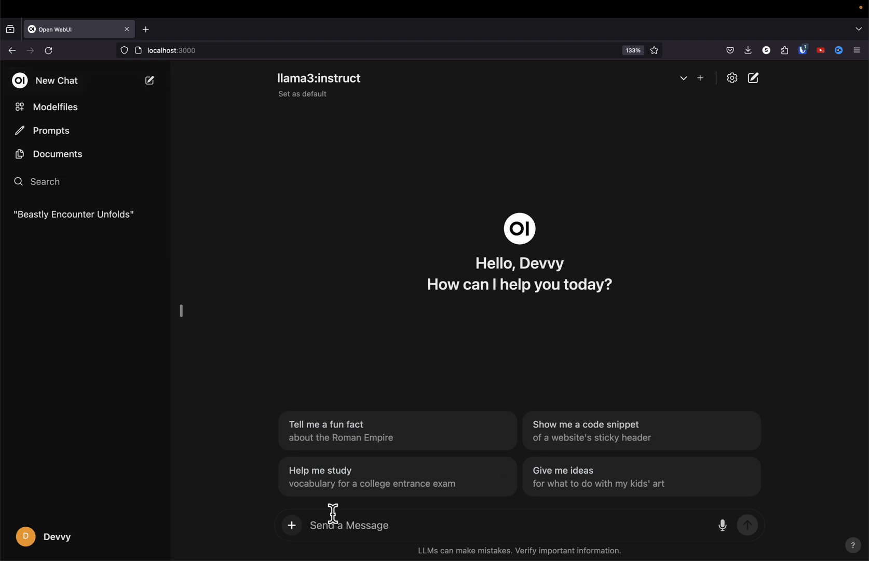
pyautogui.write('create a one to two sentence image prompt of metallic blue Ferrari 458 Italia racing through a mountain pass.')
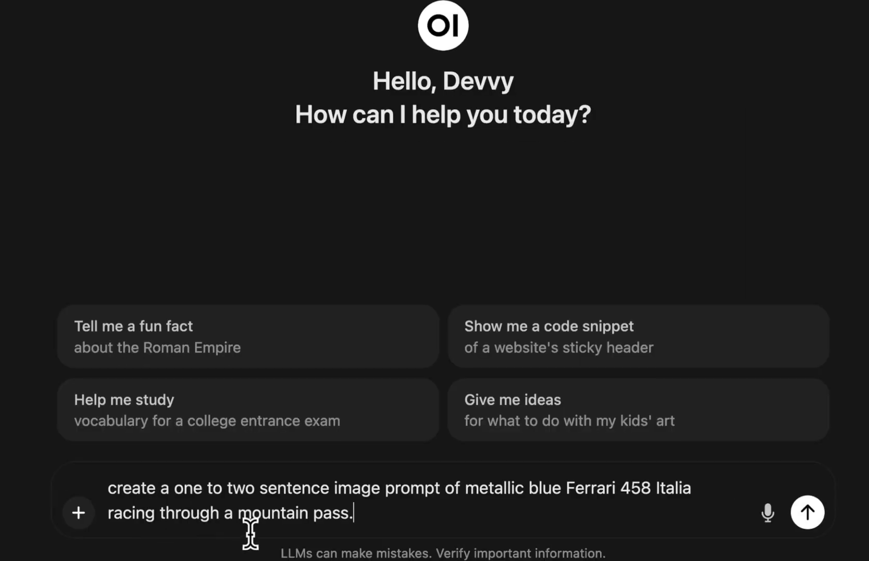
pyautogui.click(807, 511)
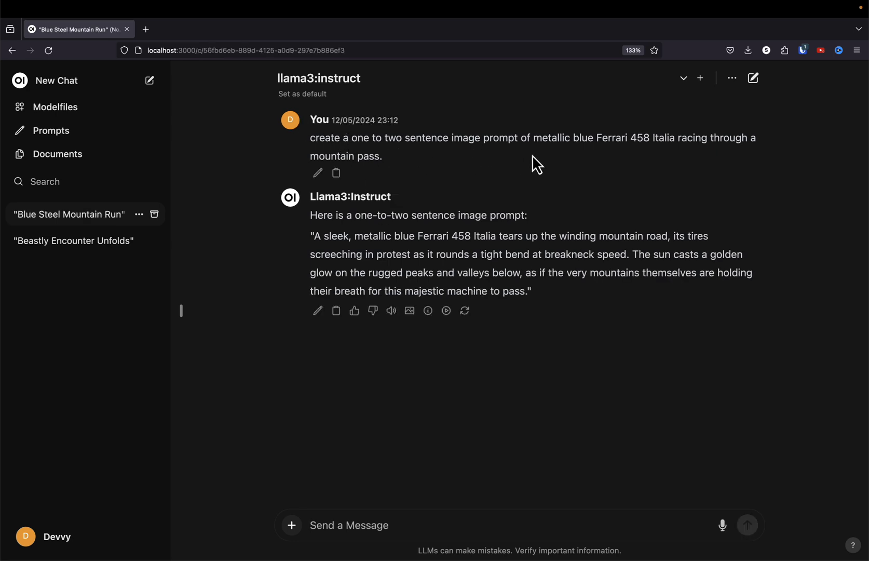
pyautogui.moveTo(626, 146)
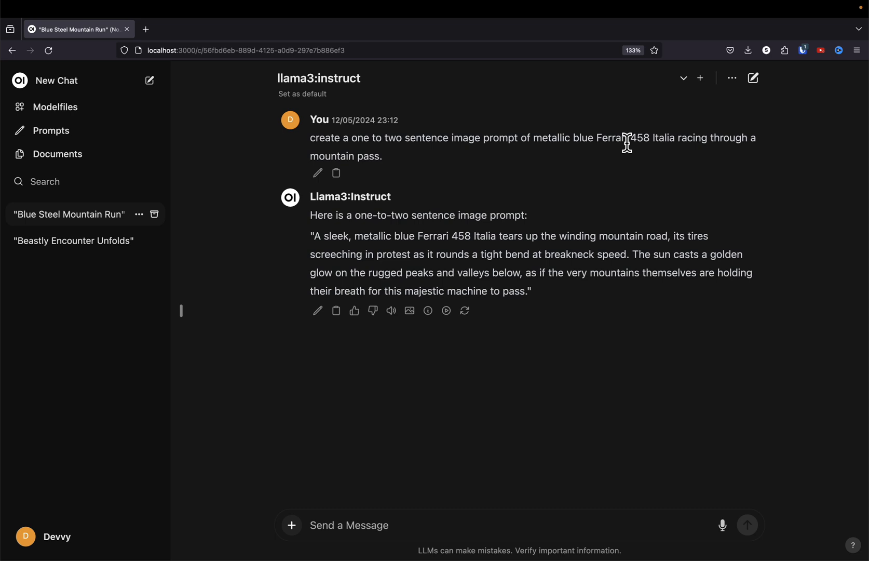
pyautogui.moveTo(710, 143)
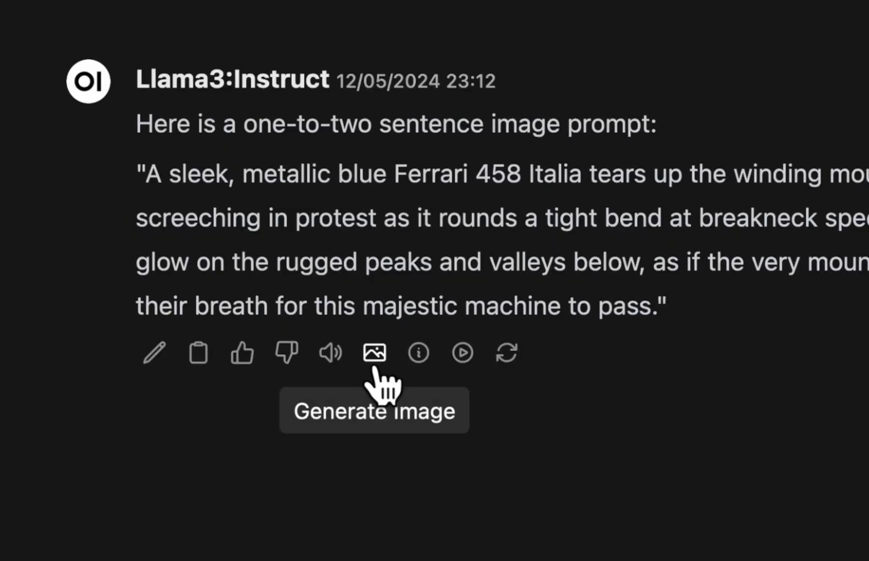
pyautogui.click(374, 353)
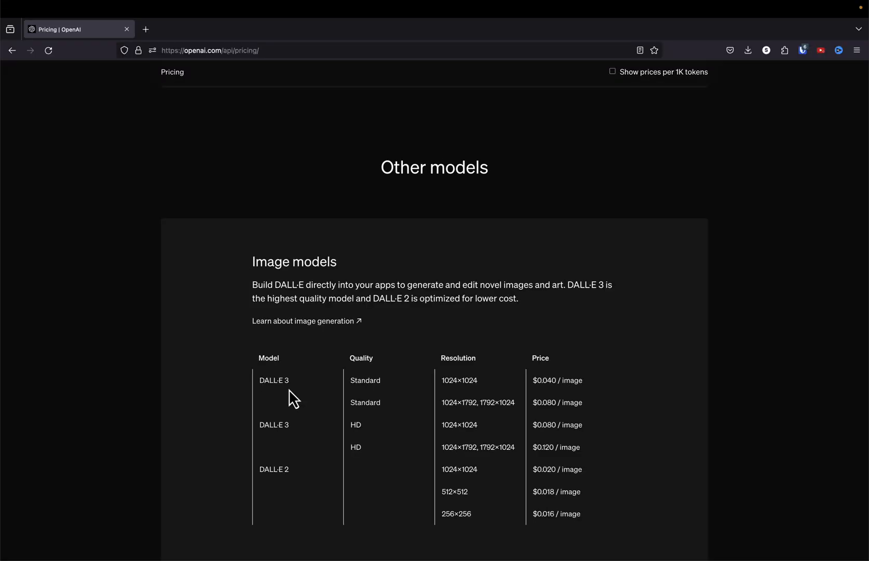
pyautogui.moveTo(261, 493)
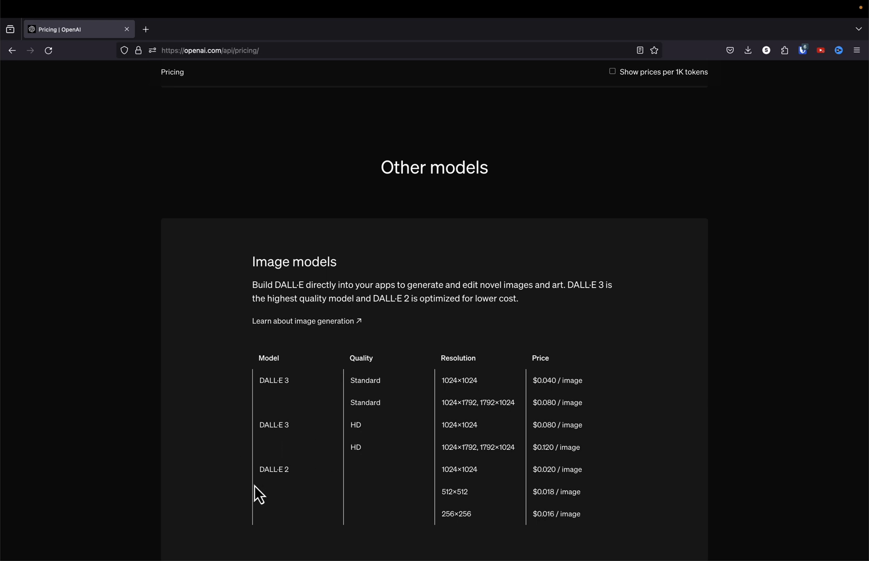
pyautogui.moveTo(370, 448)
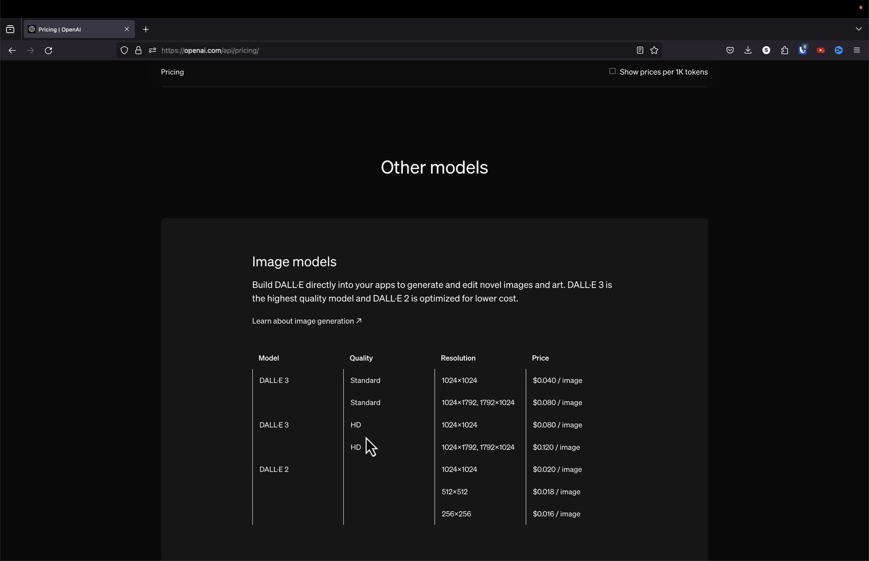